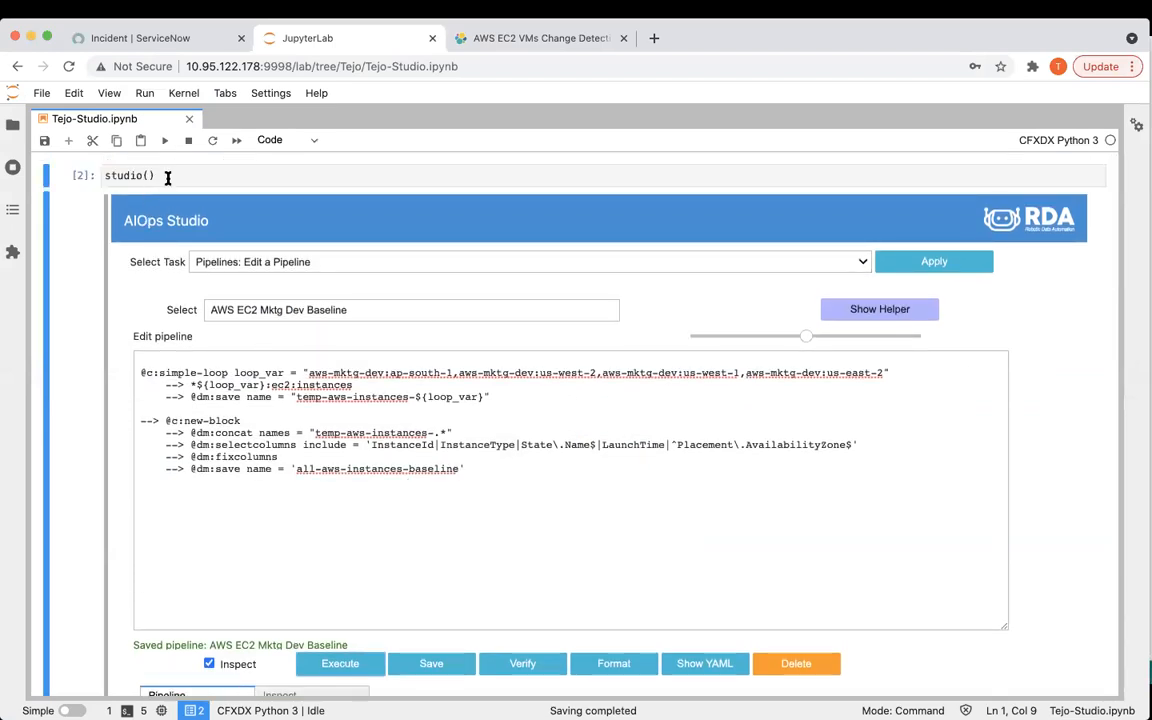
Rerun the AWS EC2 Mktg Dev Baseline pipeline until it completes
{"action": "left_click", "coordinate": [340, 663]}
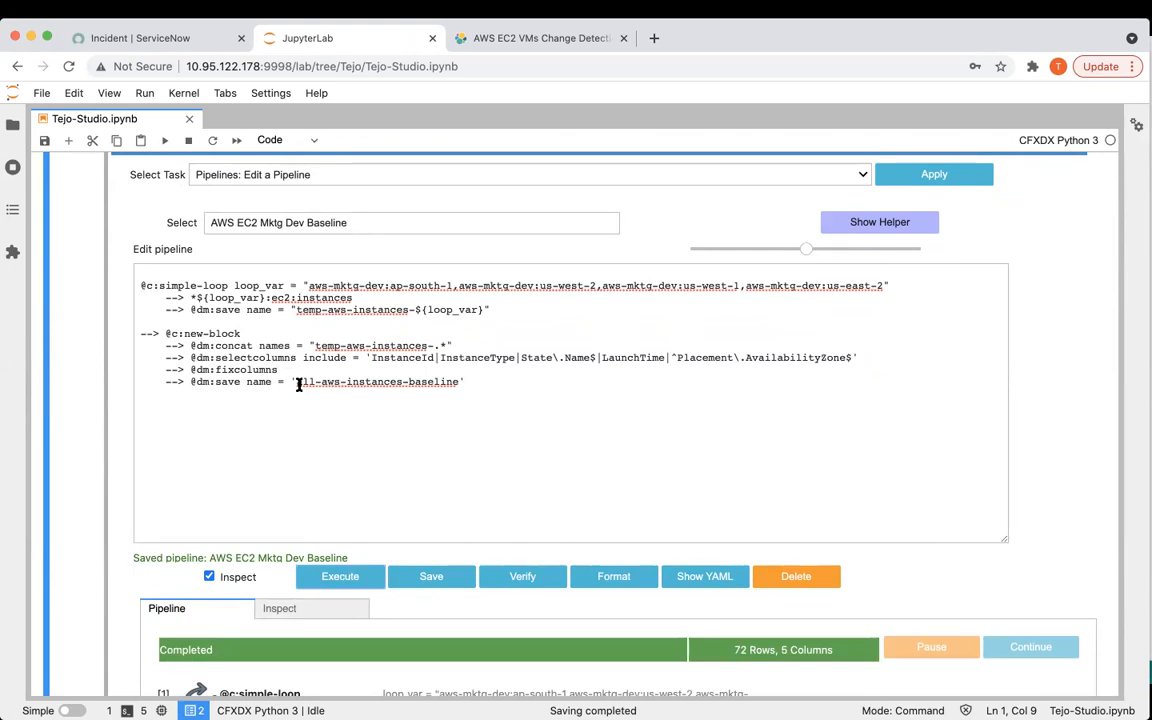
{"action": "left_click", "coordinate": [340, 576]}
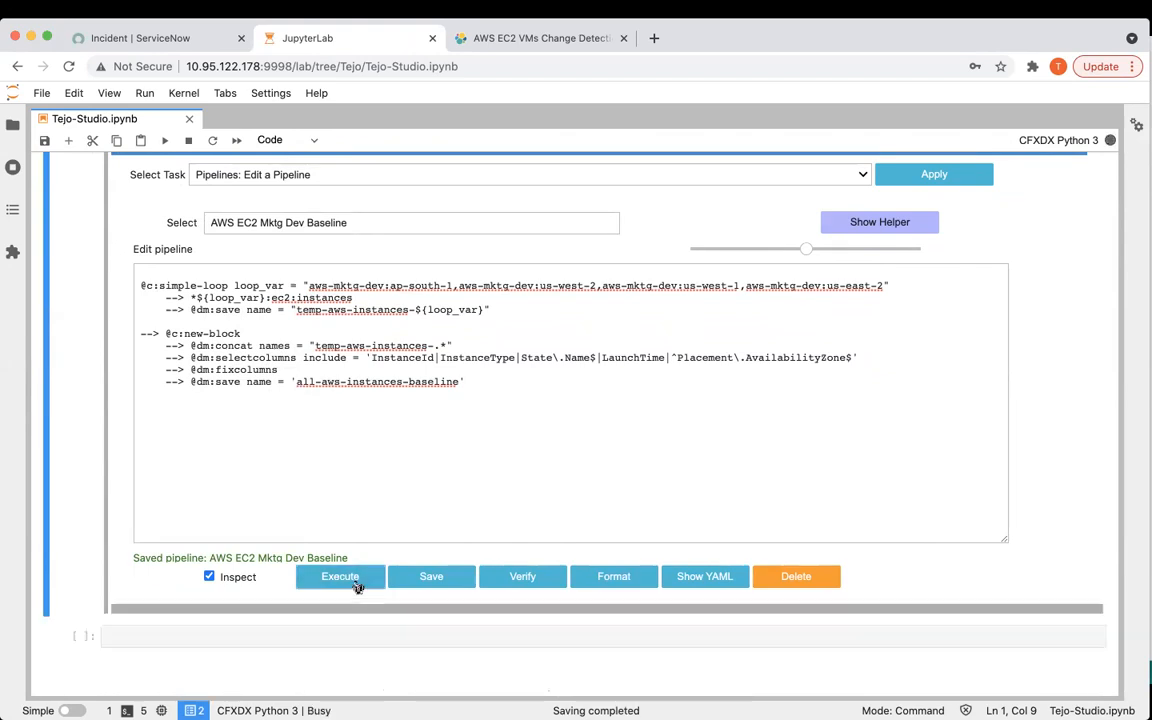
{"action": "left_click", "coordinate": [340, 575]}
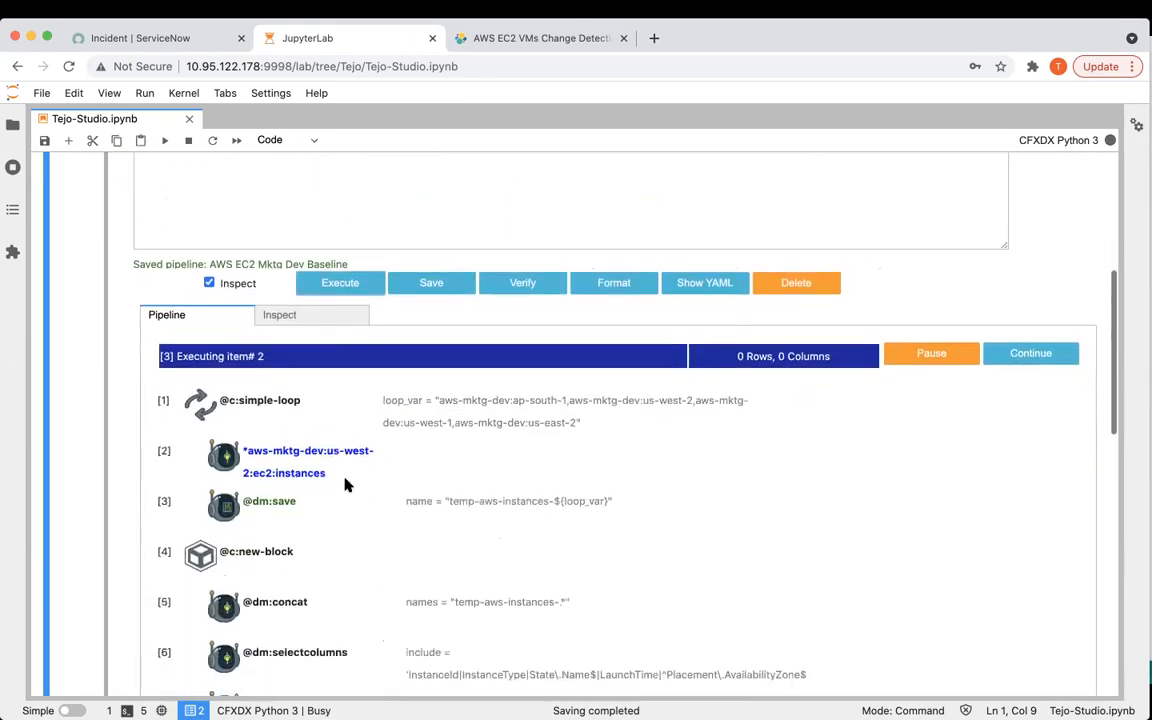
{"action": "scroll", "scroll_direction": "down", "scroll_amount": 3}
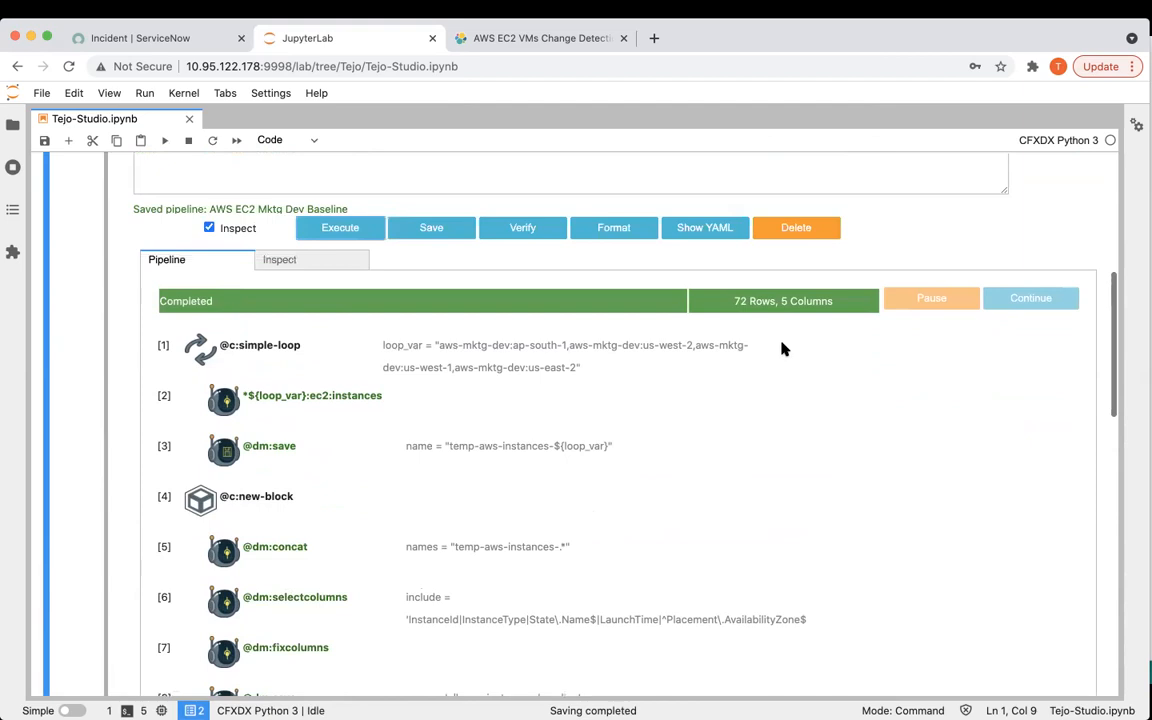
{"action": "mouse_move", "coordinate": [333, 260]}
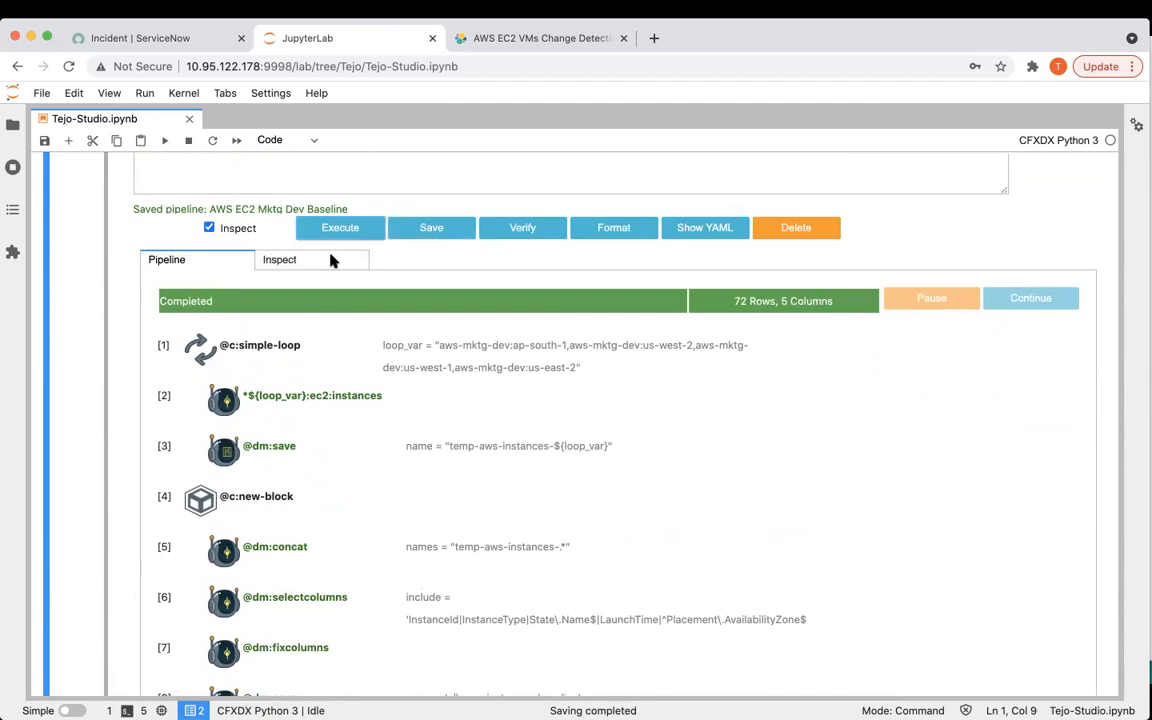
Inspect the output with Plot Type Data to show the 72-row, 5-column table
{"action": "left_click", "coordinate": [279, 259]}
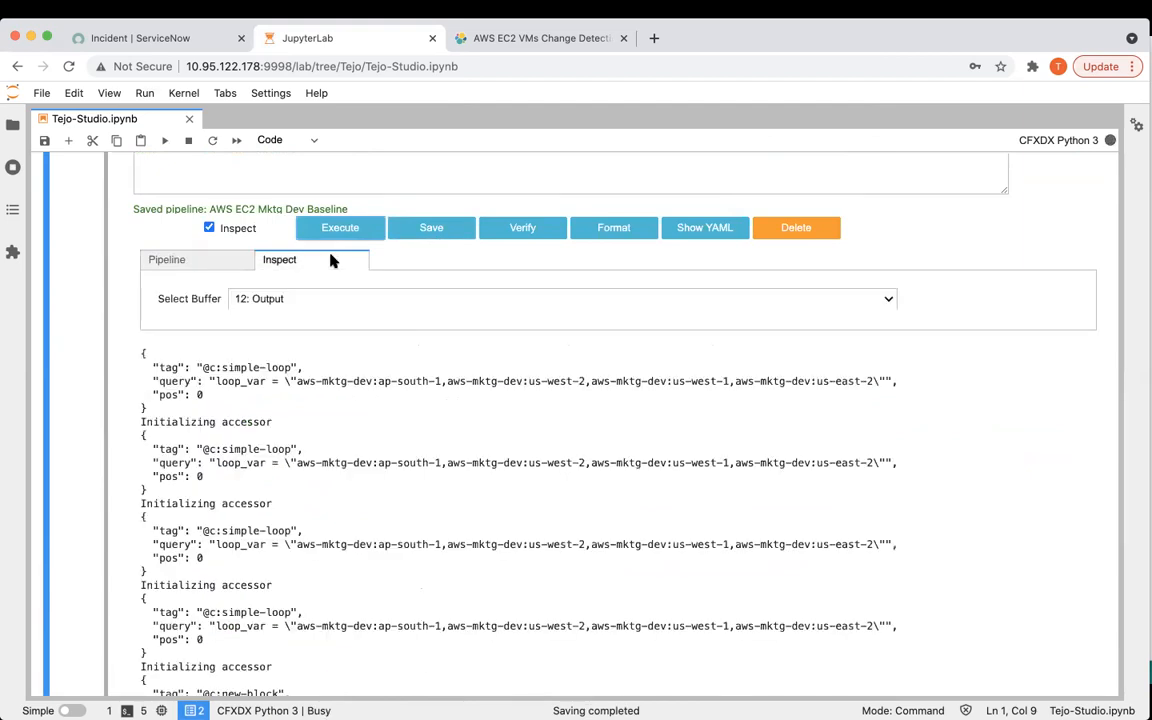
{"action": "left_click", "coordinate": [279, 259]}
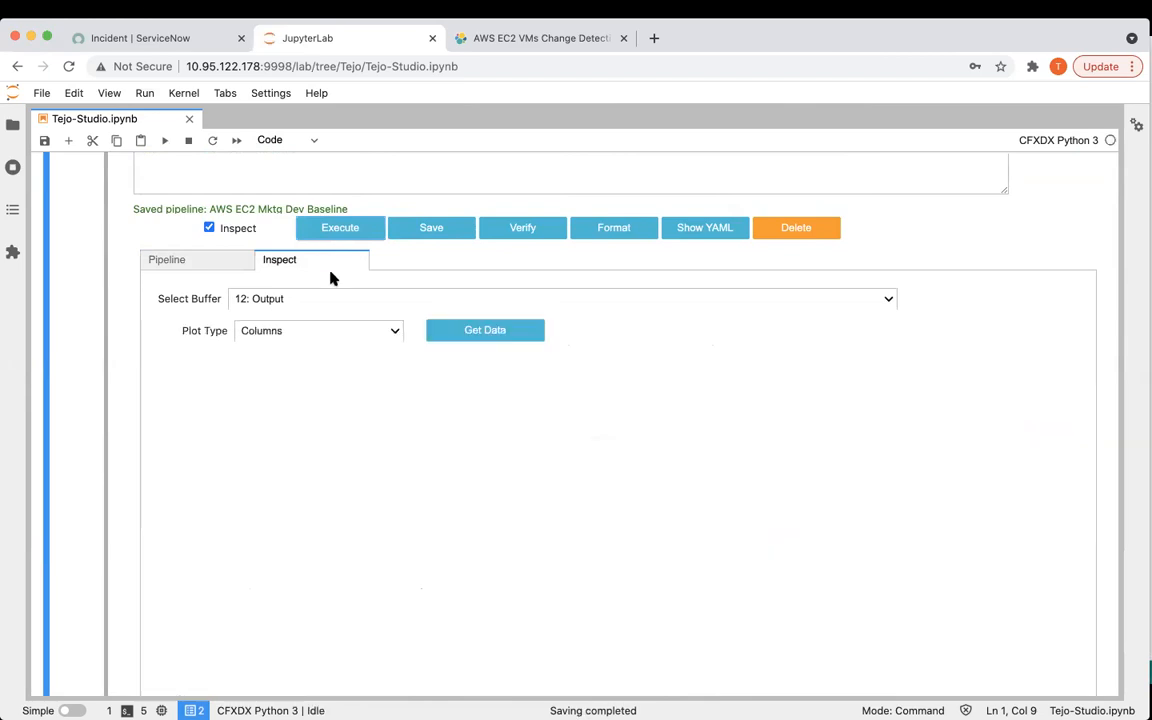
{"action": "left_click", "coordinate": [485, 330]}
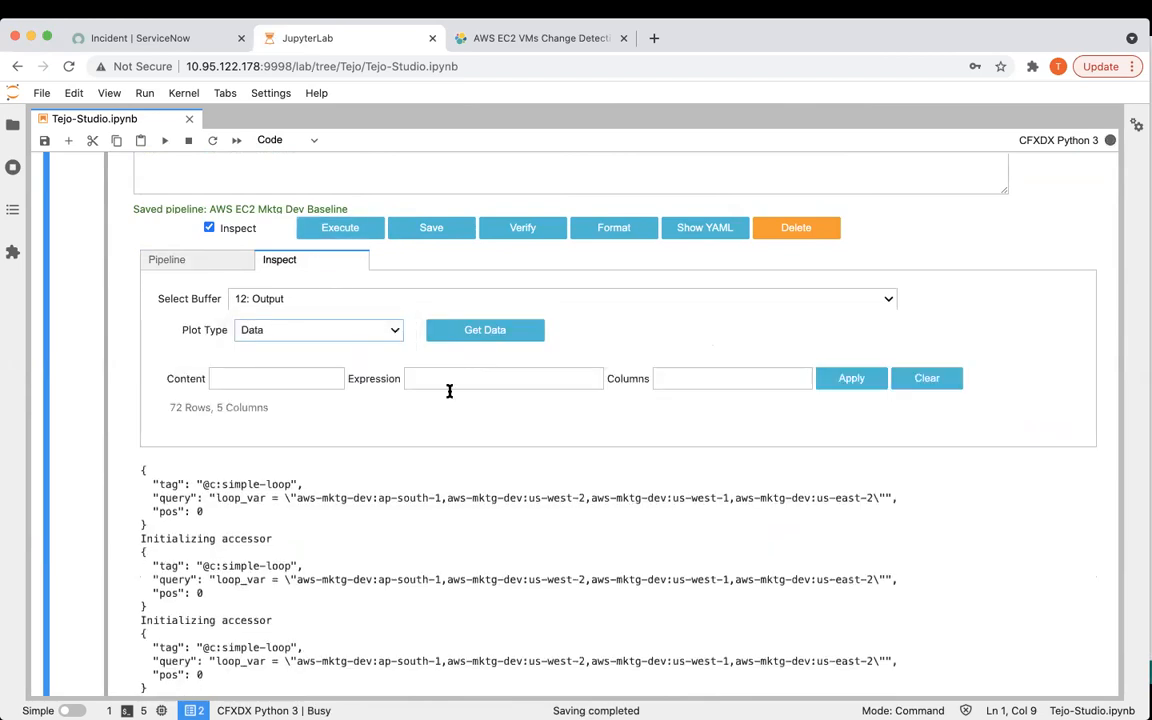
{"action": "left_click", "coordinate": [485, 330]}
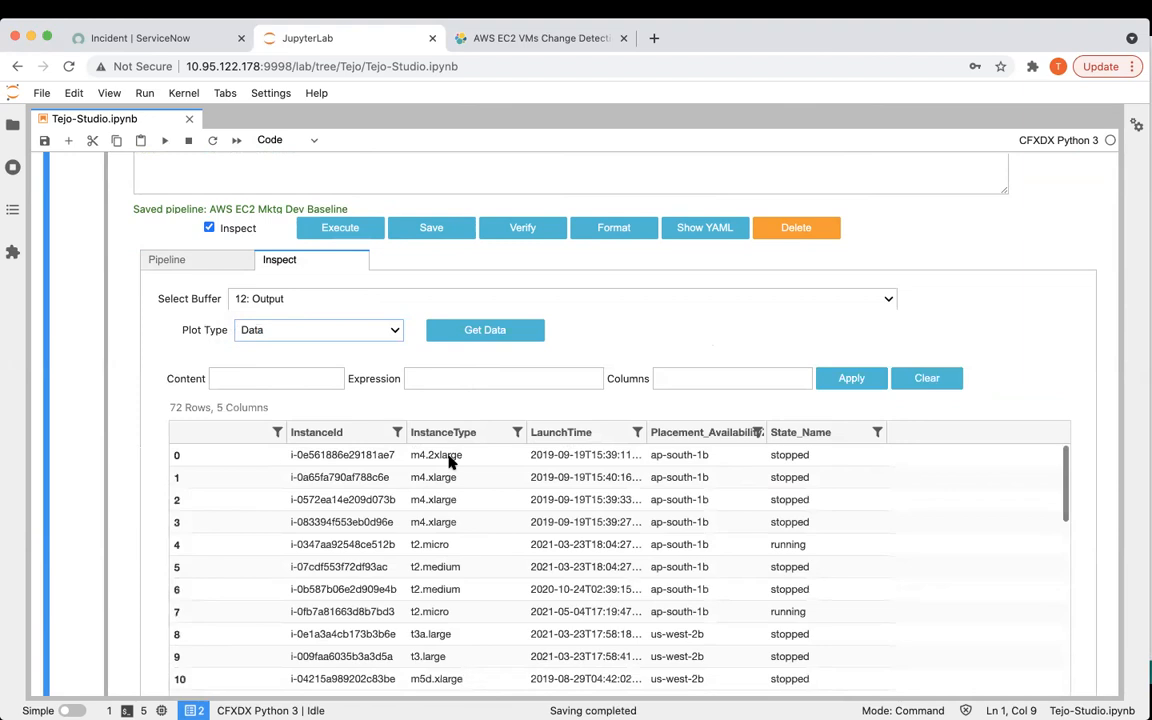
{"action": "scroll", "scroll_direction": "down", "scroll_amount": 3}
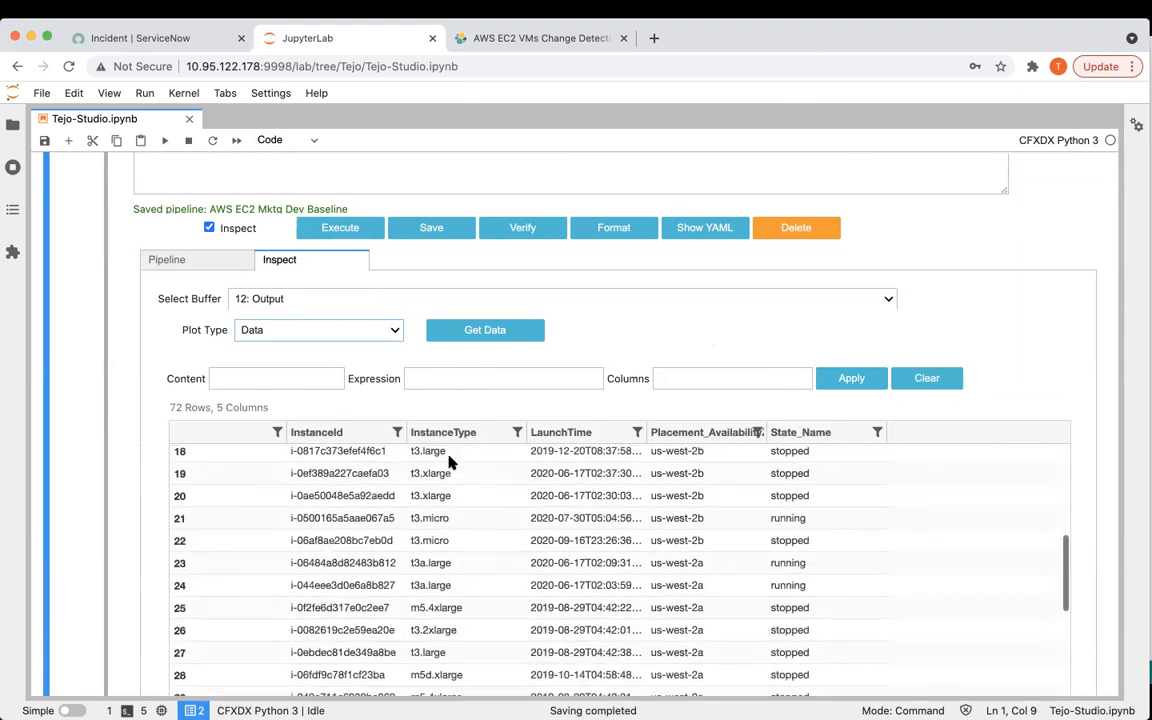
{"action": "scroll", "scroll_direction": "down", "scroll_amount": 3}
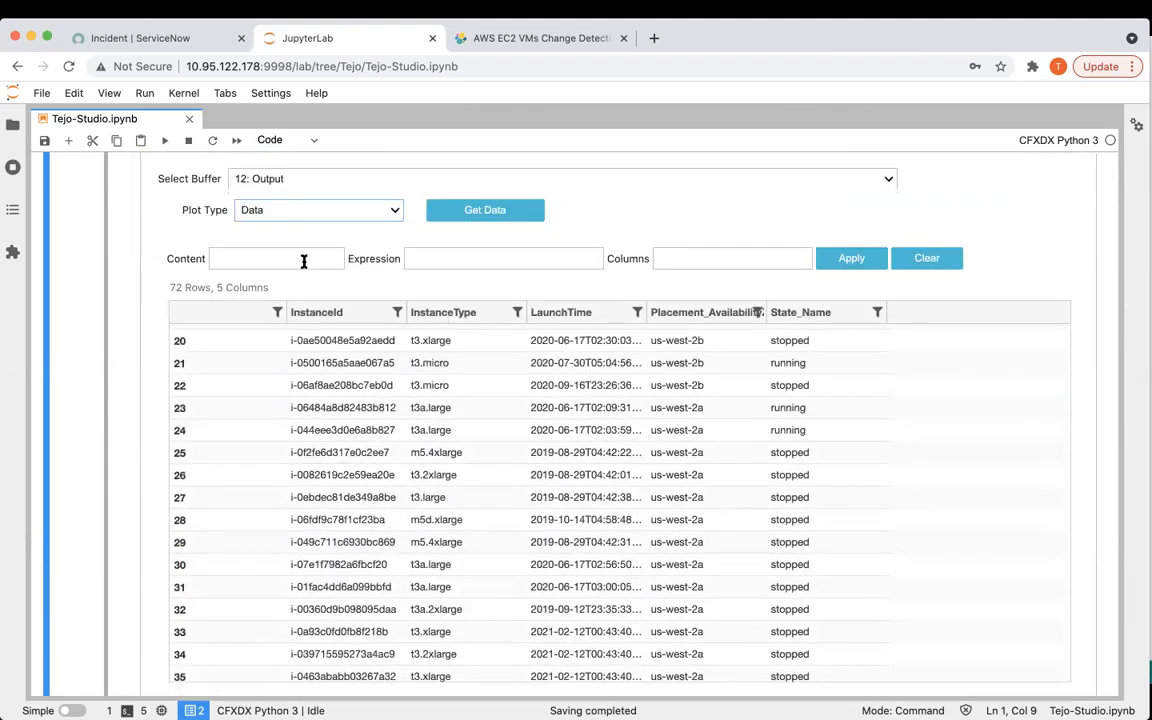
Filter the baseline output by content 'south' to show the 8 ap-south-1b instances
{"action": "type", "text": "sou"}
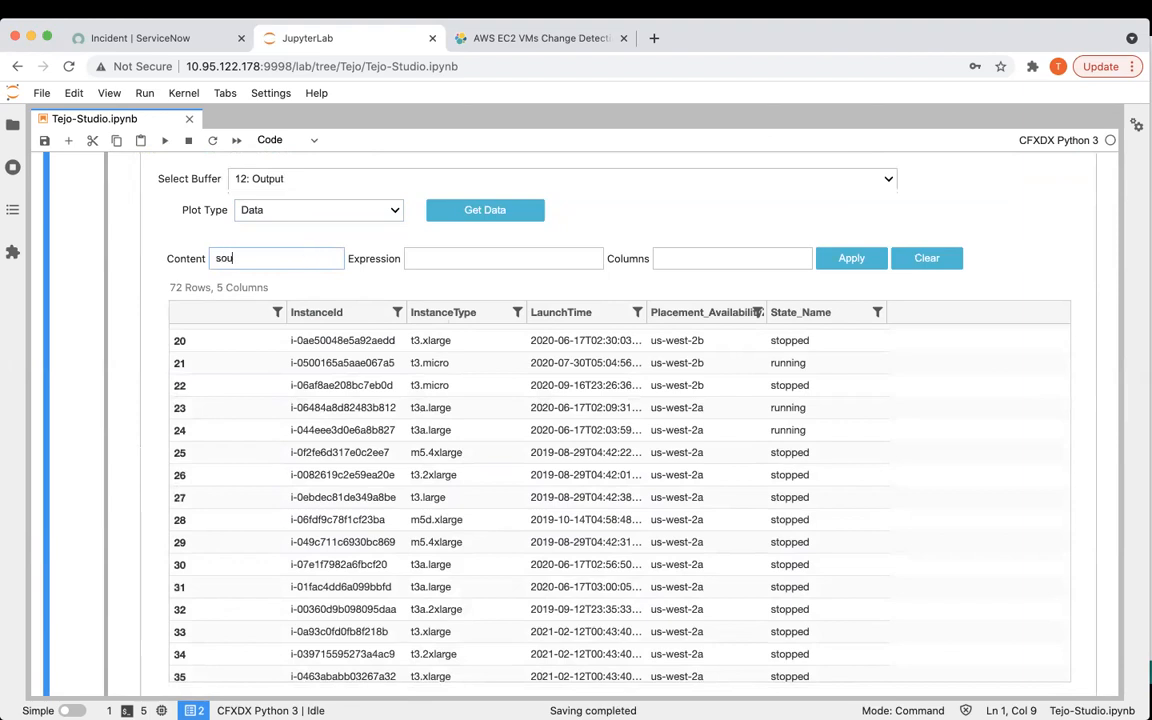
{"action": "type", "text": "south"}
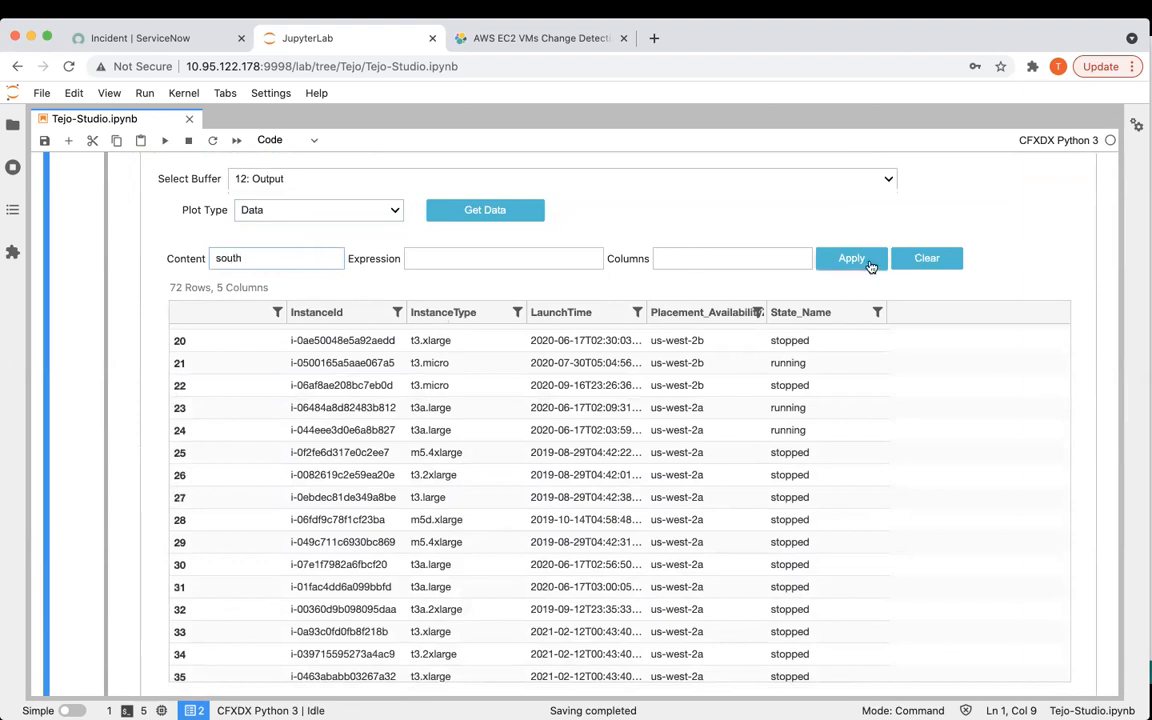
{"action": "left_click", "coordinate": [851, 258]}
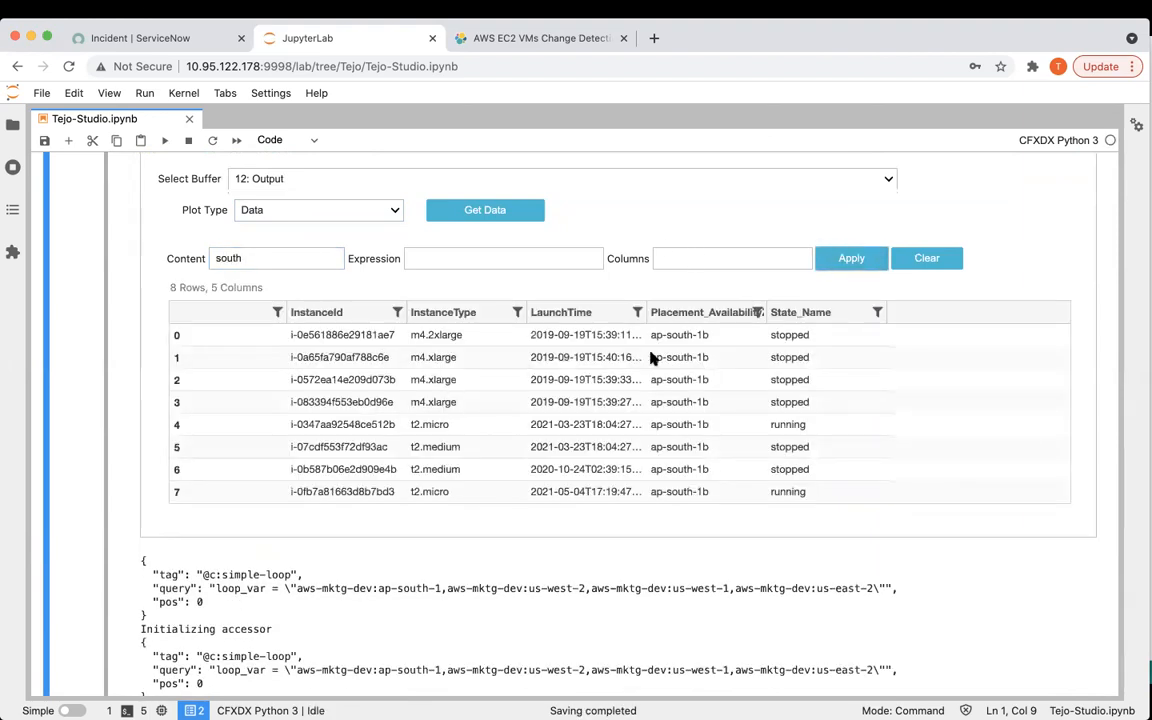
{"action": "mouse_move", "coordinate": [322, 379]}
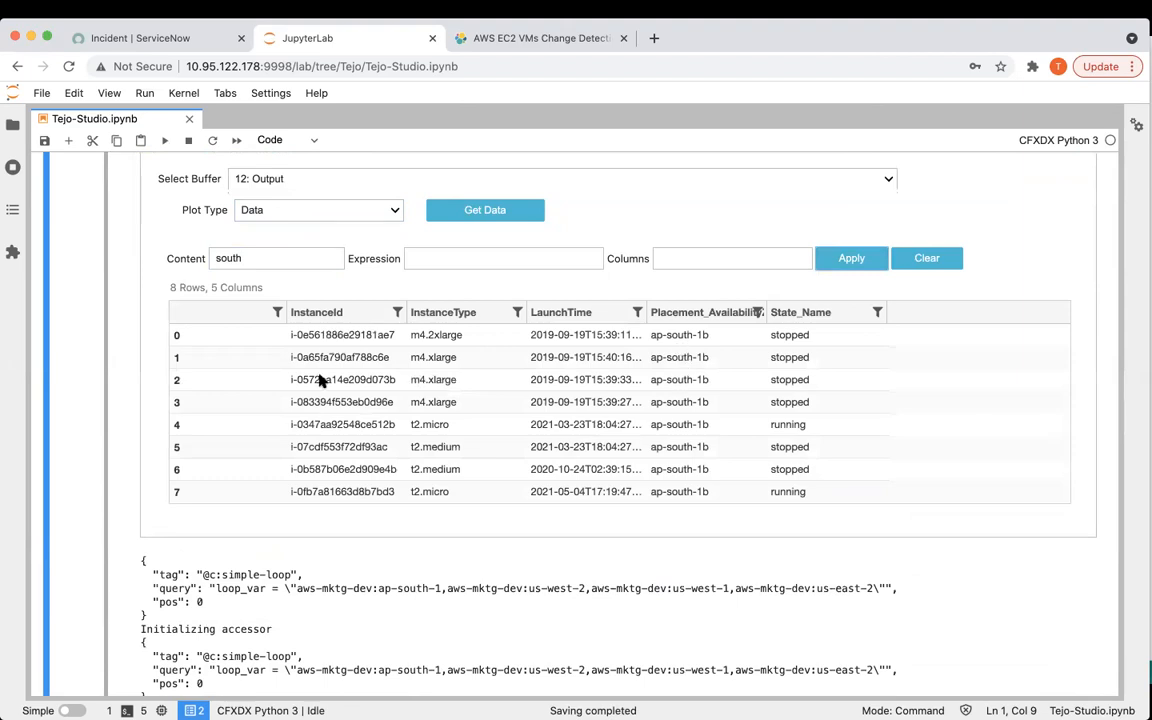
{"action": "mouse_move", "coordinate": [391, 502]}
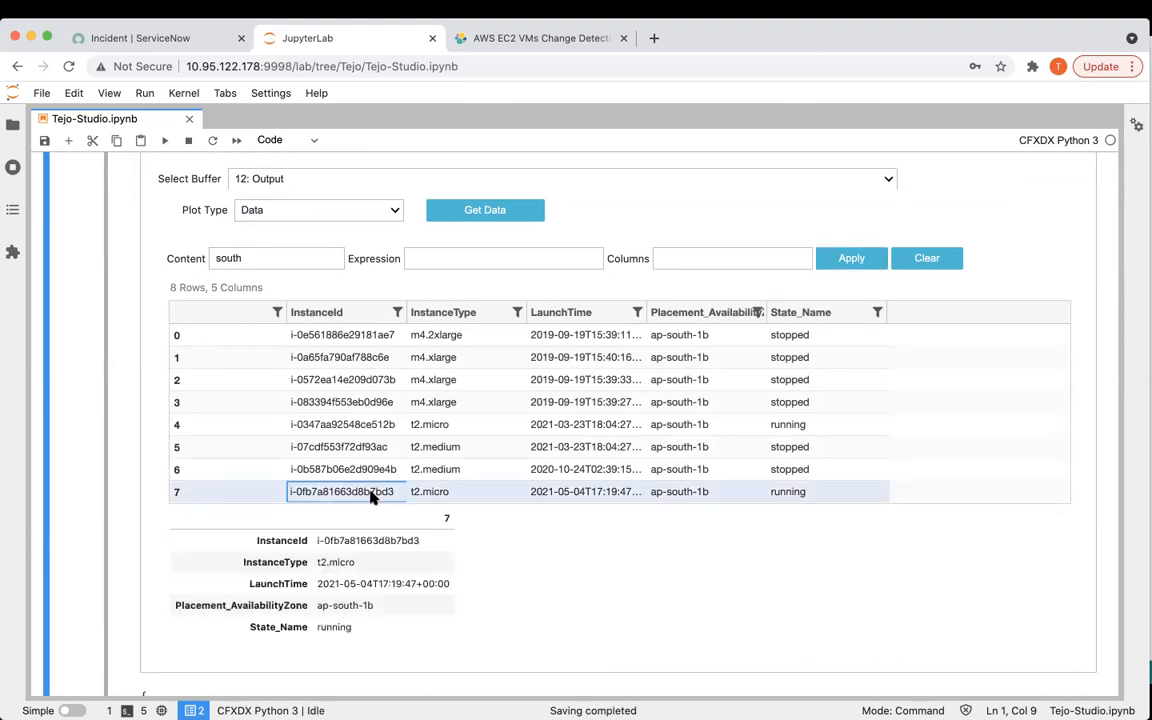
{"action": "mouse_move", "coordinate": [788, 498]}
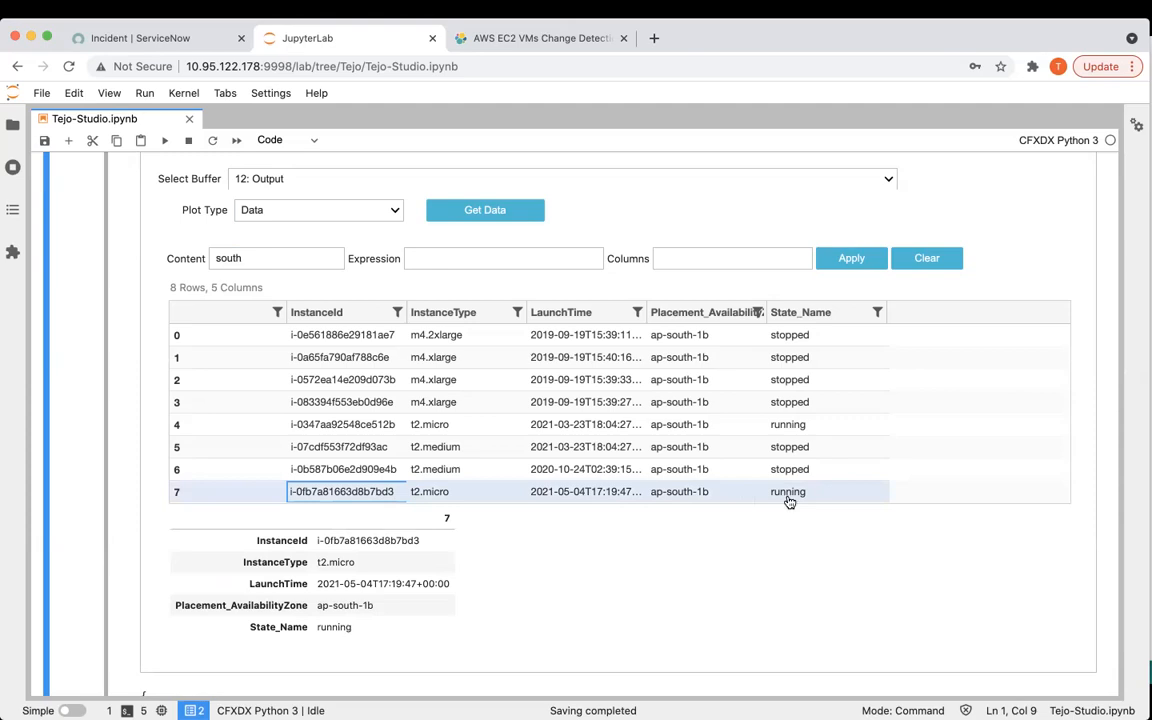
Switch to the EC2 Management Console tab and view the Instances page
{"action": "left_click", "coordinate": [530, 21]}
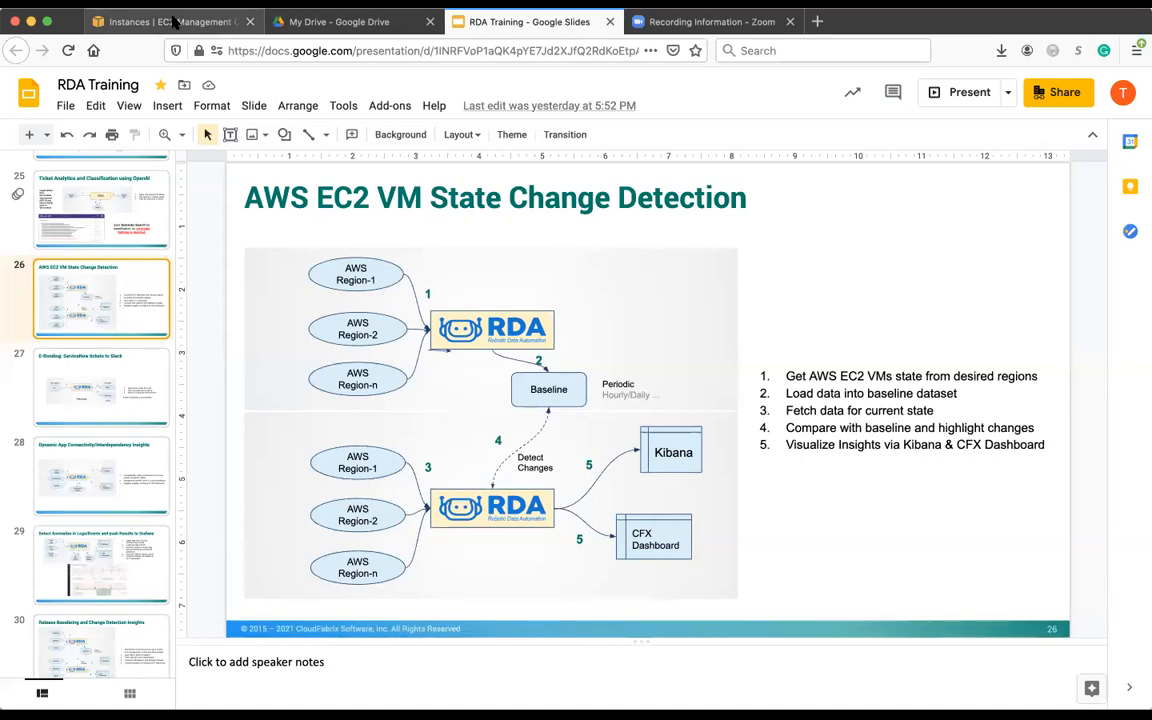
{"action": "left_click", "coordinate": [165, 21]}
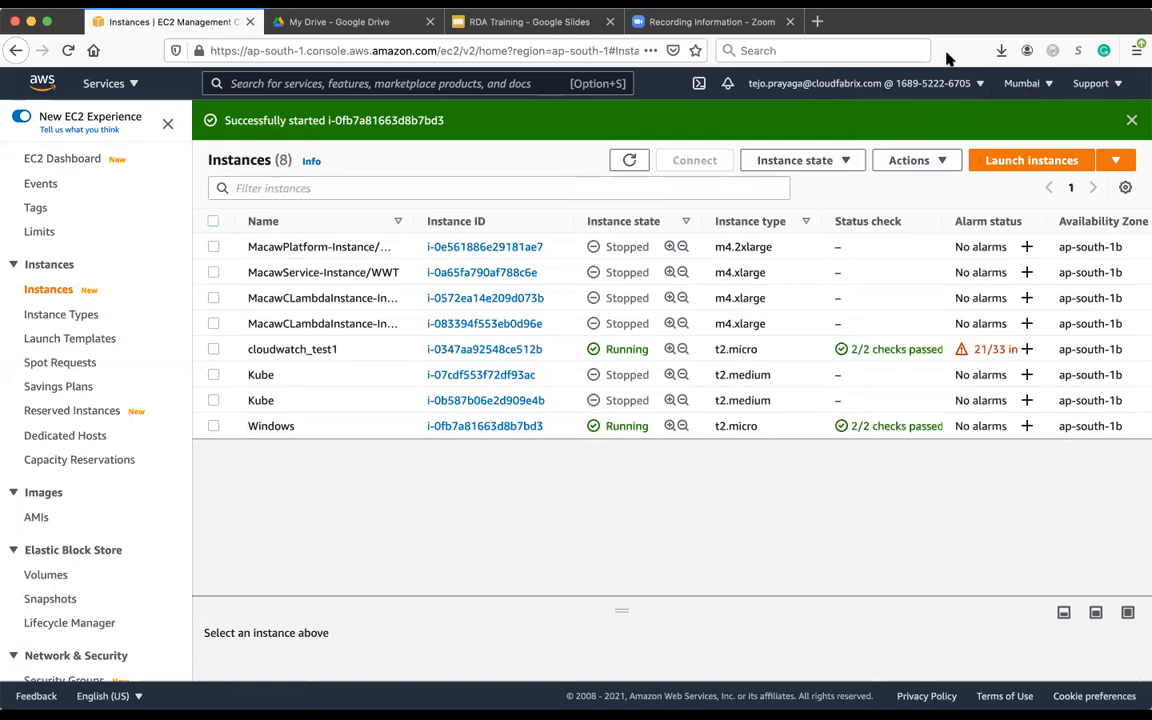
{"action": "mouse_move", "coordinate": [543, 487]}
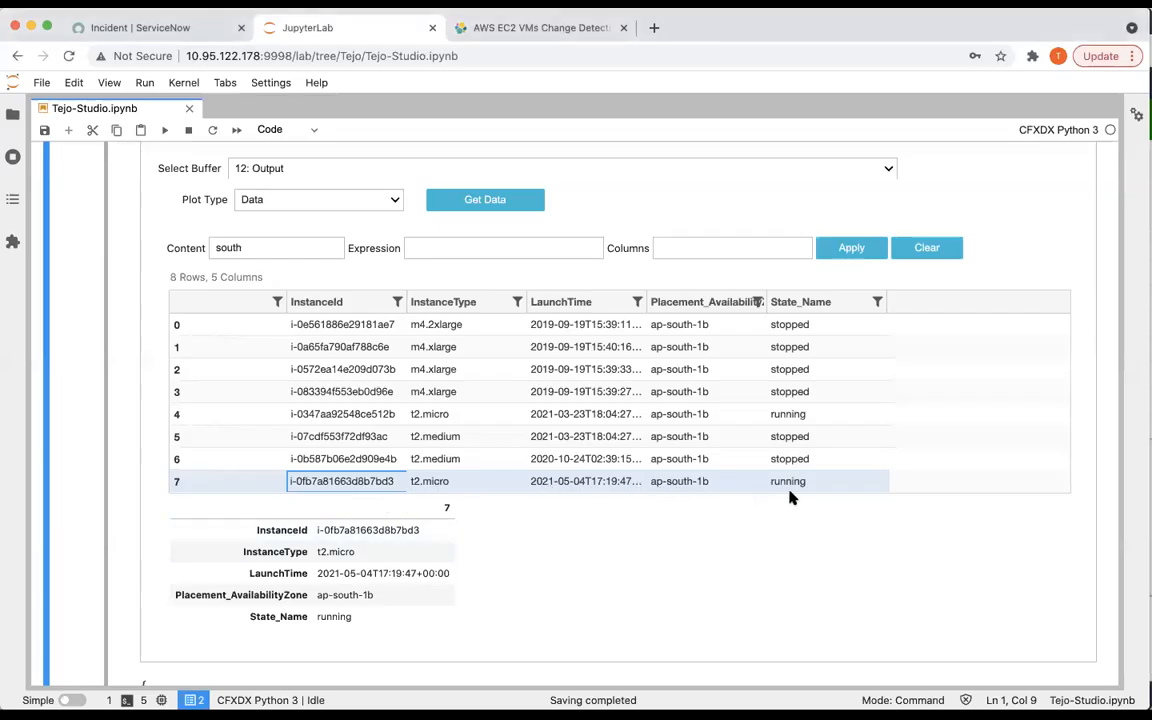
{"action": "mouse_move", "coordinate": [687, 530]}
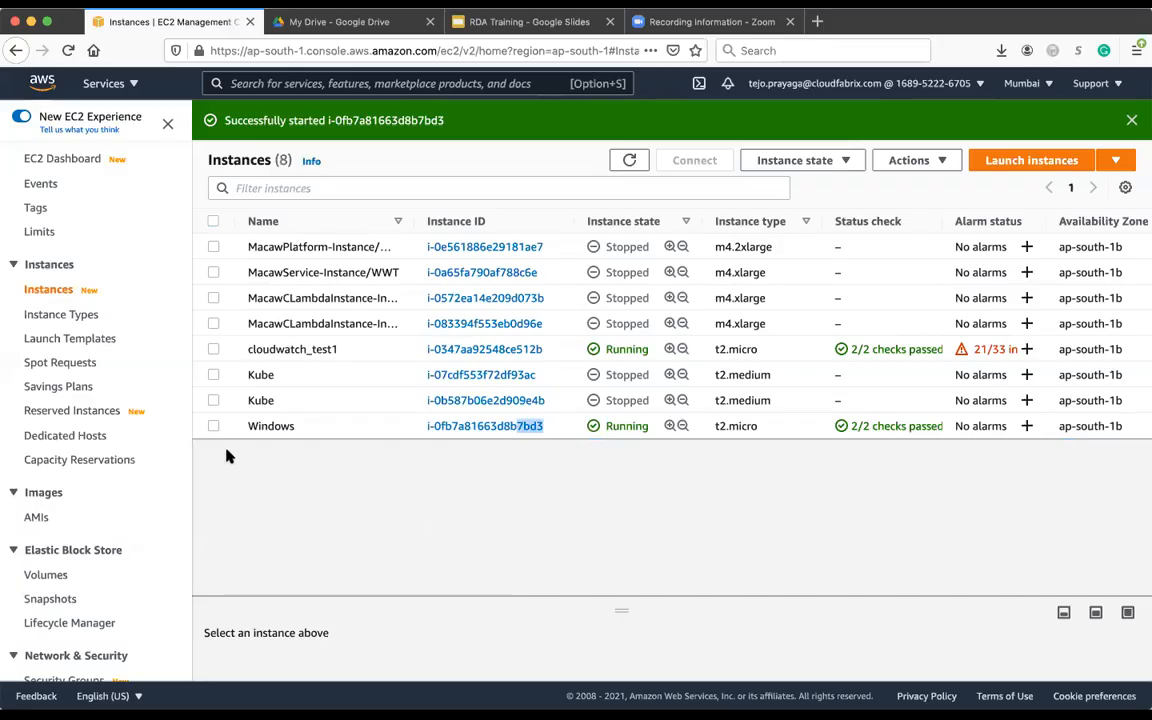
Stop Windows instance i-0fb7a81663d8b7bd3 and refresh the list to check its state
{"action": "left_click", "coordinate": [213, 425]}
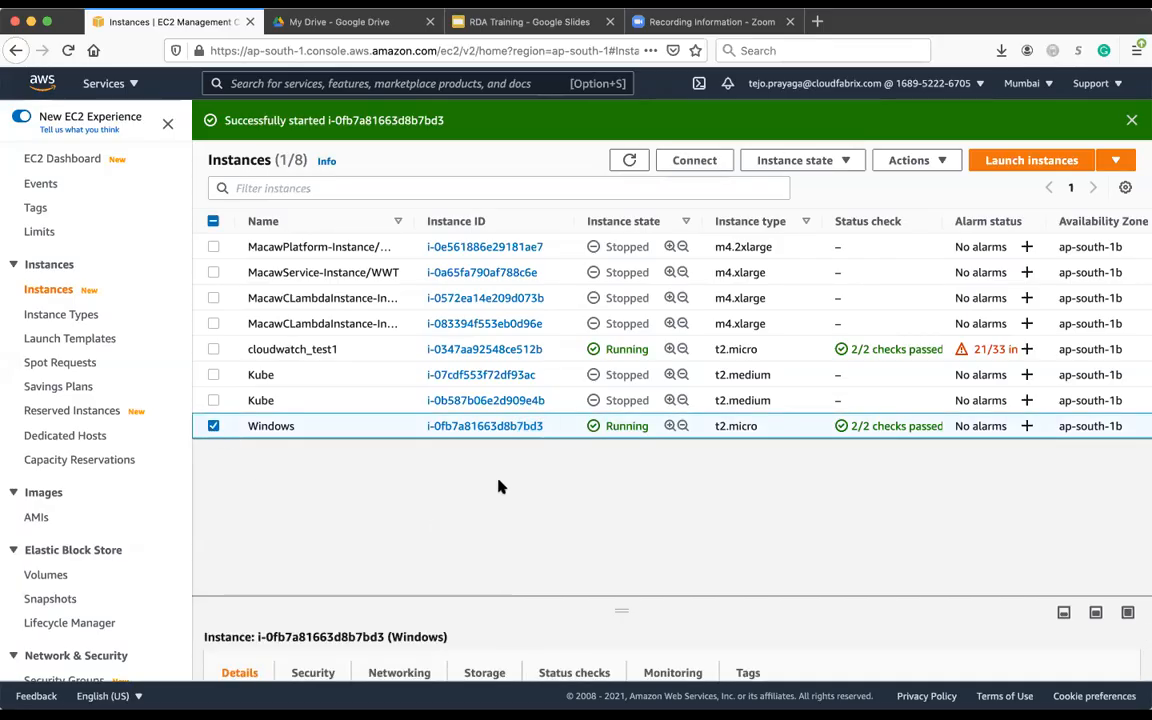
{"action": "left_click", "coordinate": [795, 160]}
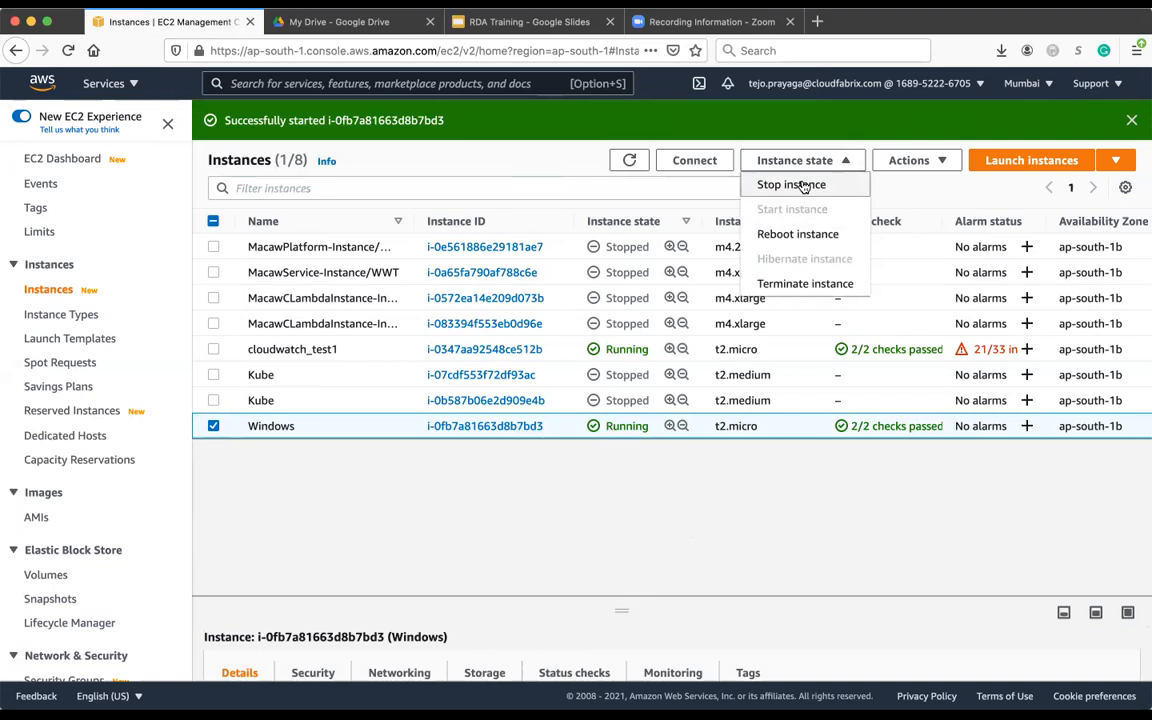
{"action": "left_click", "coordinate": [865, 471]}
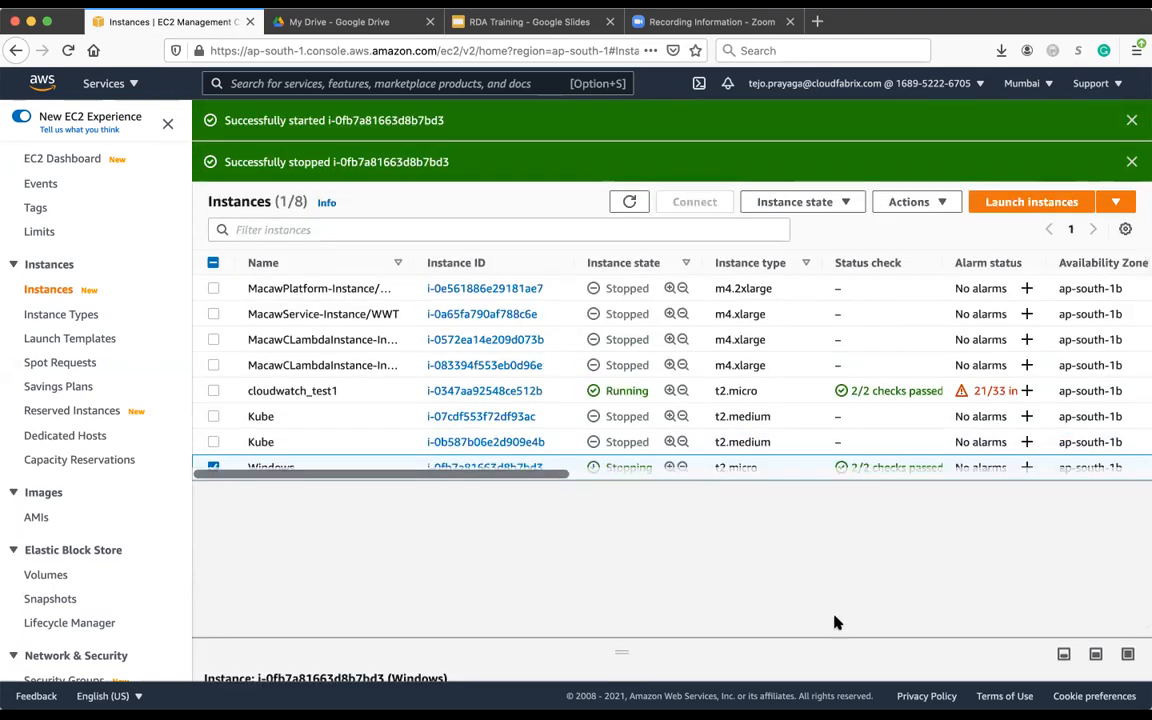
{"action": "left_click", "coordinate": [629, 201]}
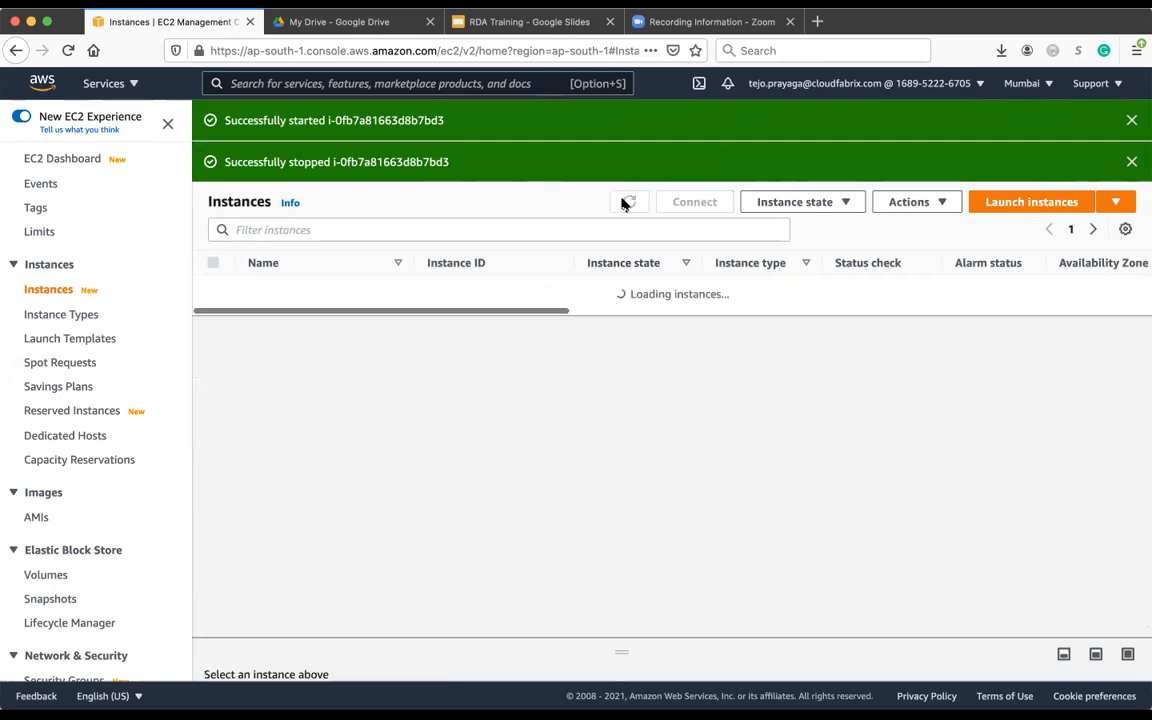
{"action": "left_click", "coordinate": [629, 201]}
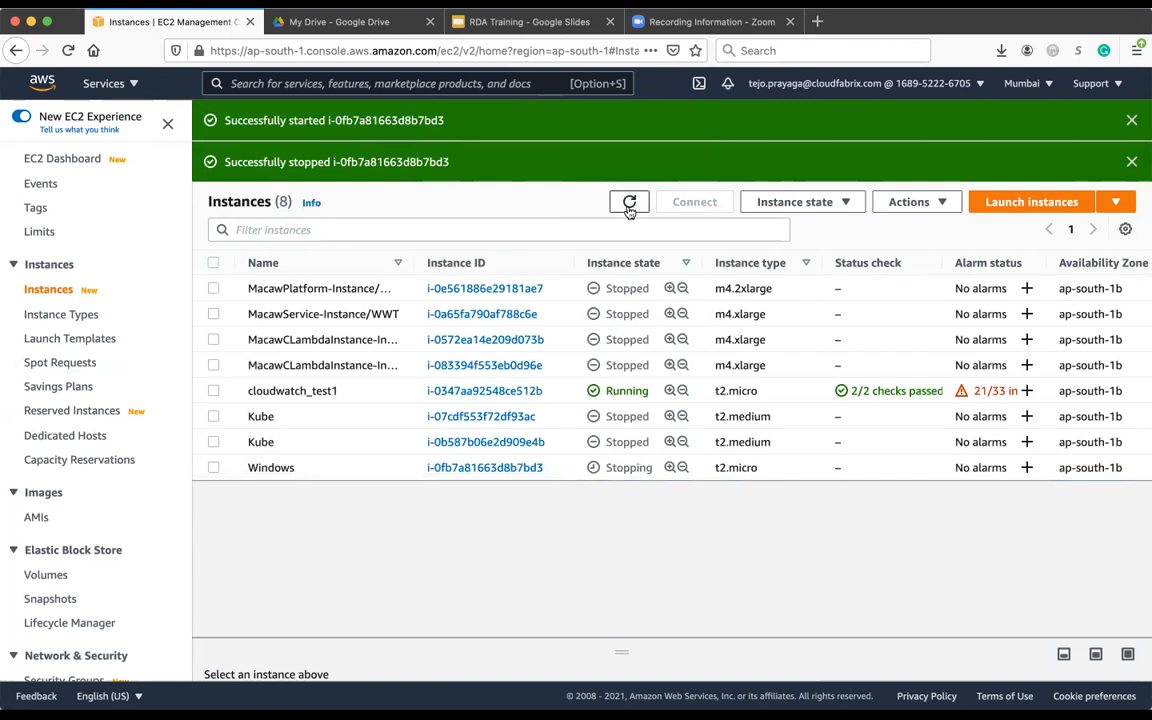
{"action": "left_click", "coordinate": [629, 201]}
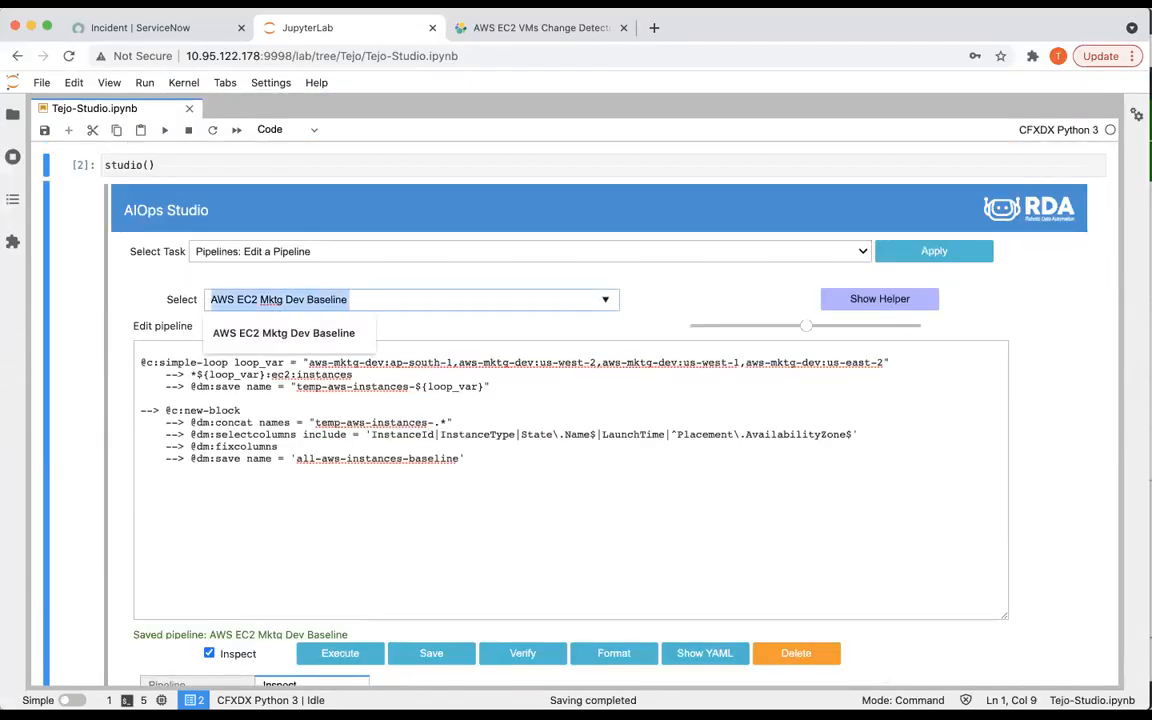
{"action": "left_click", "coordinate": [283, 333]}
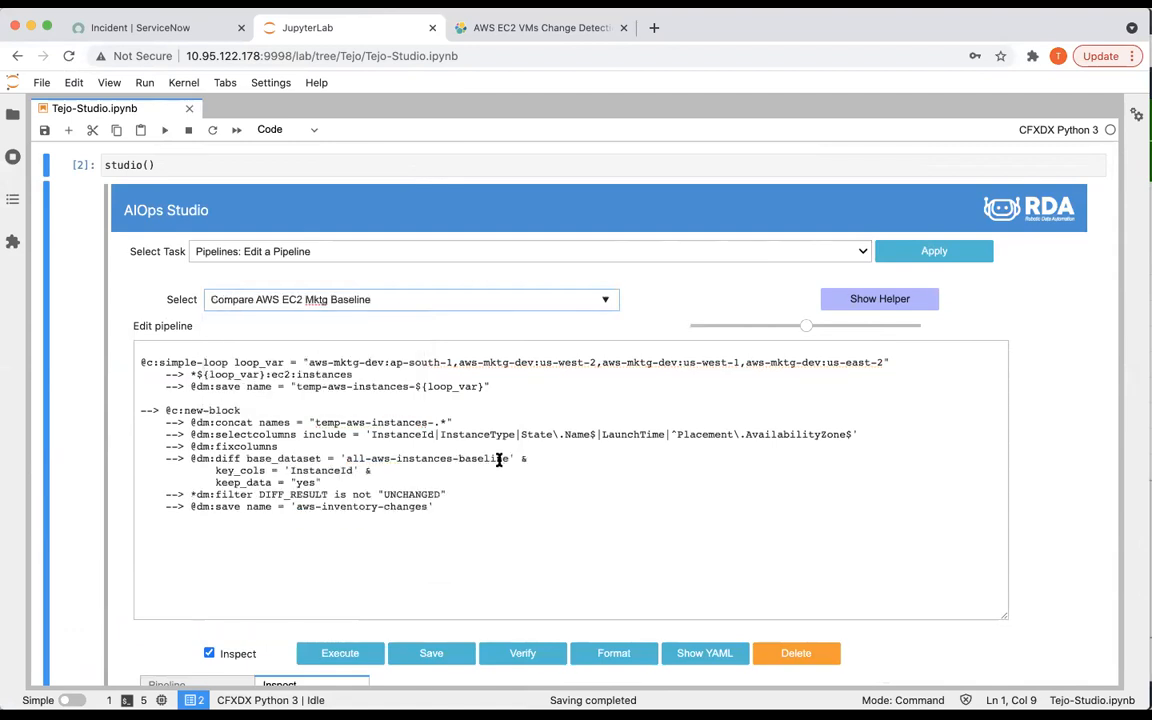
{"action": "scroll", "scroll_direction": "down", "scroll_amount": 3}
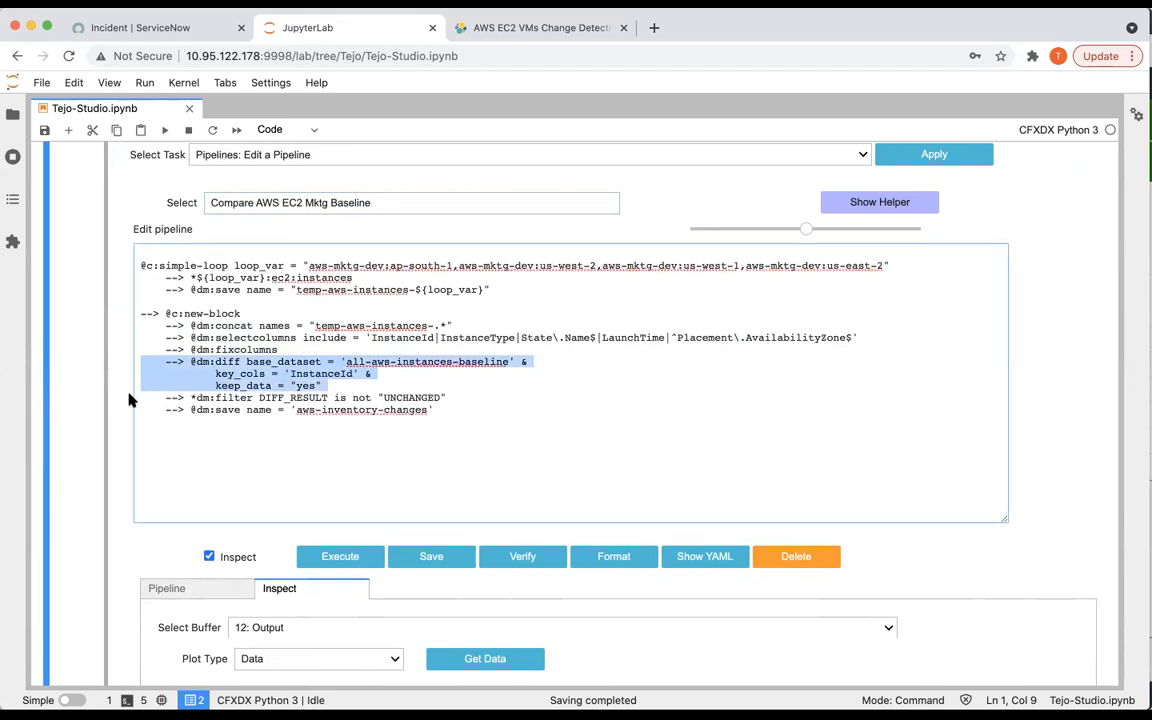
{"action": "left_click", "coordinate": [375, 410]}
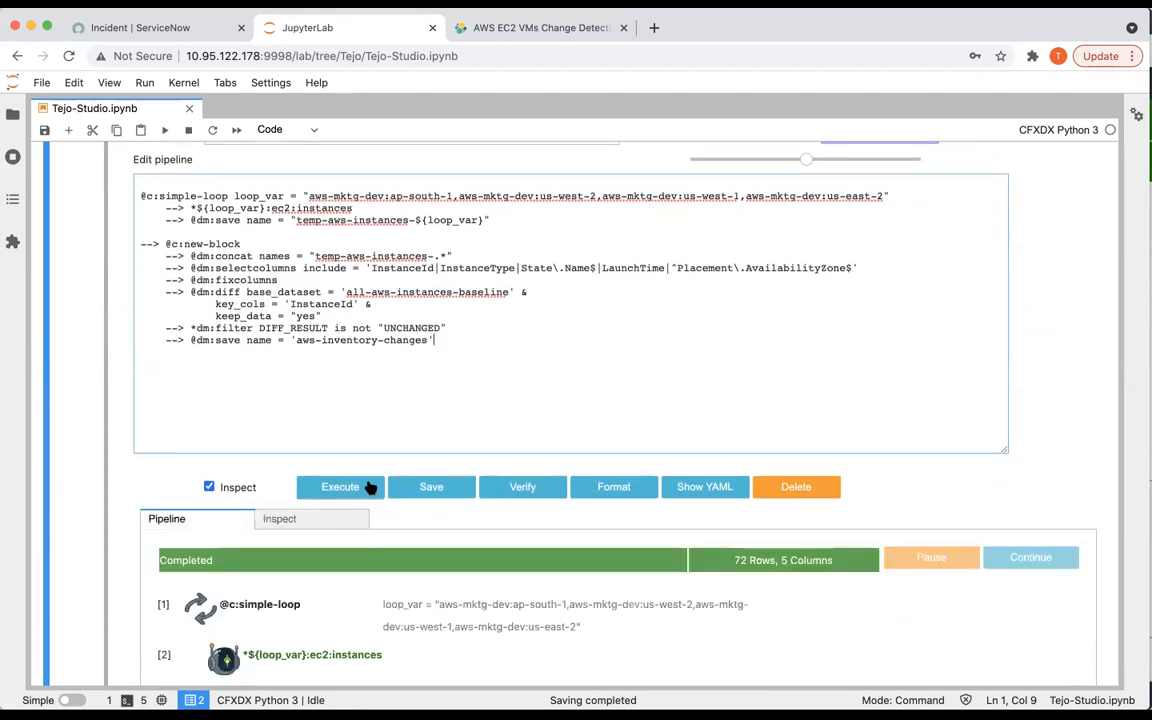
Execute the compare pipeline until it completes with 1 row and 7 columns
{"action": "left_click", "coordinate": [340, 487]}
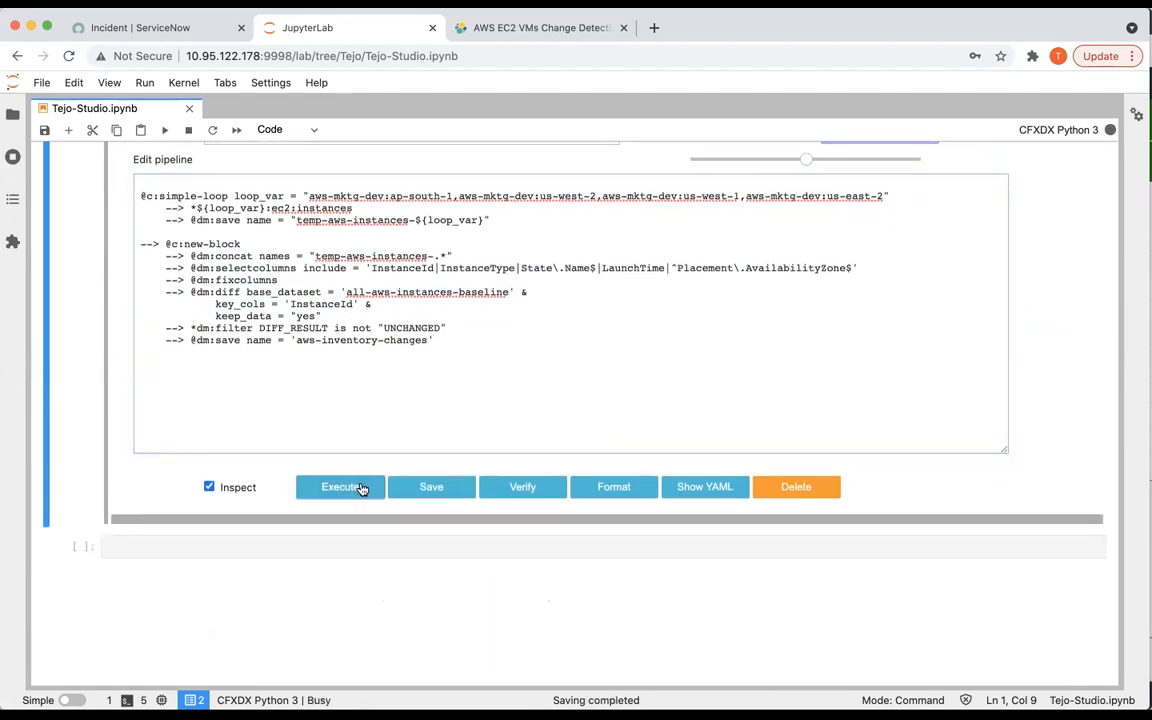
{"action": "left_click", "coordinate": [340, 487]}
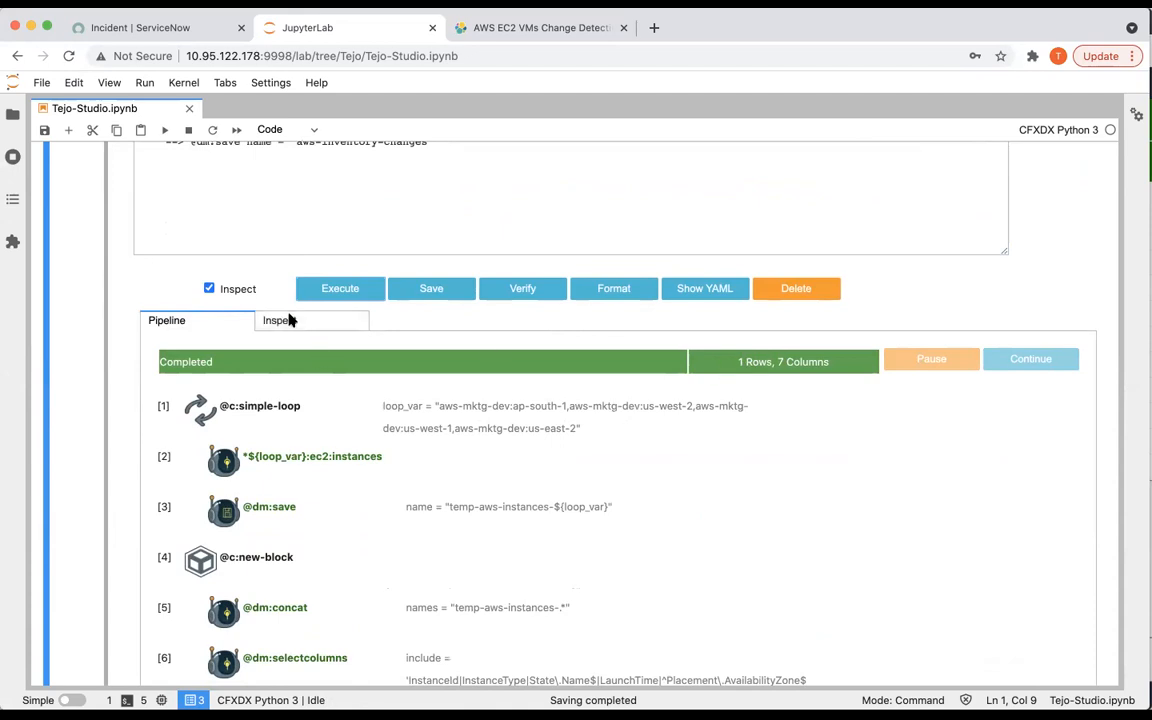
{"action": "left_click", "coordinate": [279, 320]}
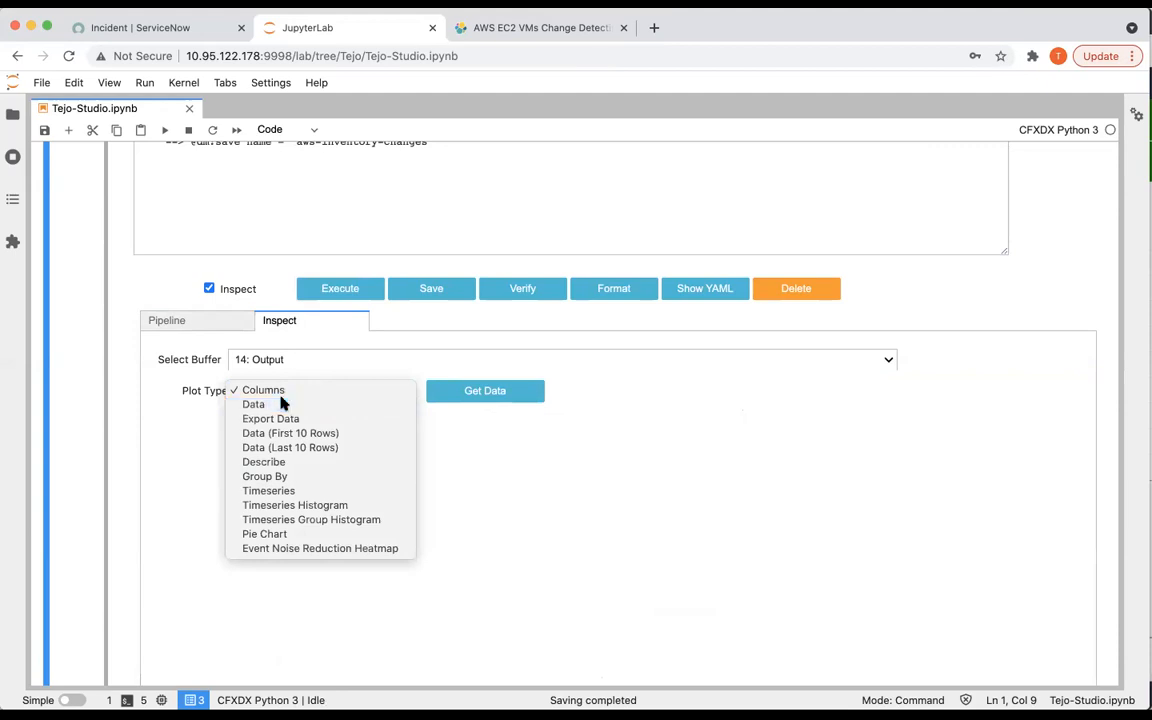
Show the compare output as Data and select the UPDATED instance row with State_Name stopped
{"action": "left_click", "coordinate": [253, 404]}
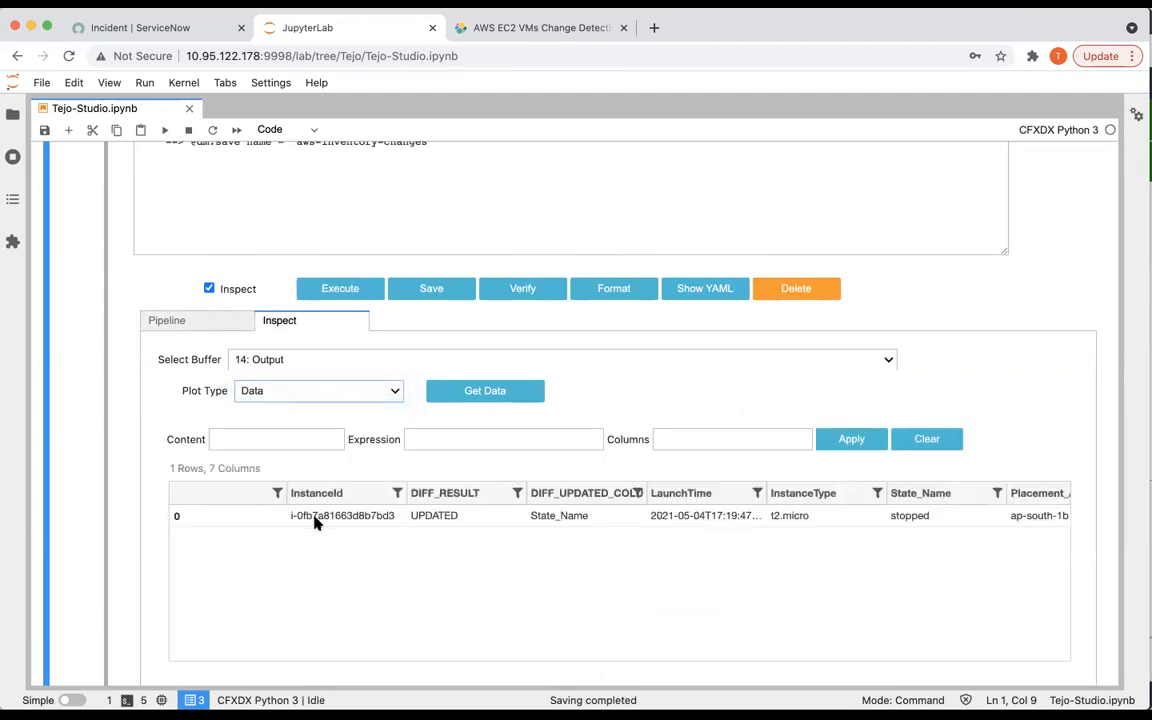
{"action": "left_click", "coordinate": [341, 515]}
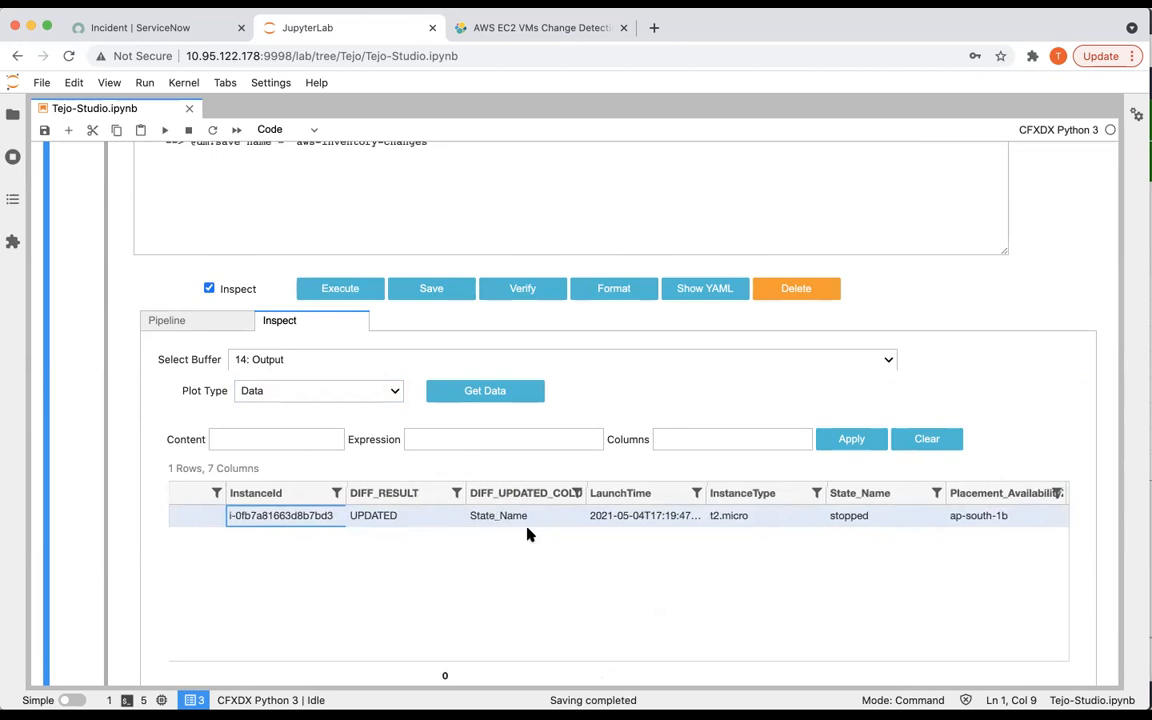
{"action": "mouse_move", "coordinate": [214, 359]}
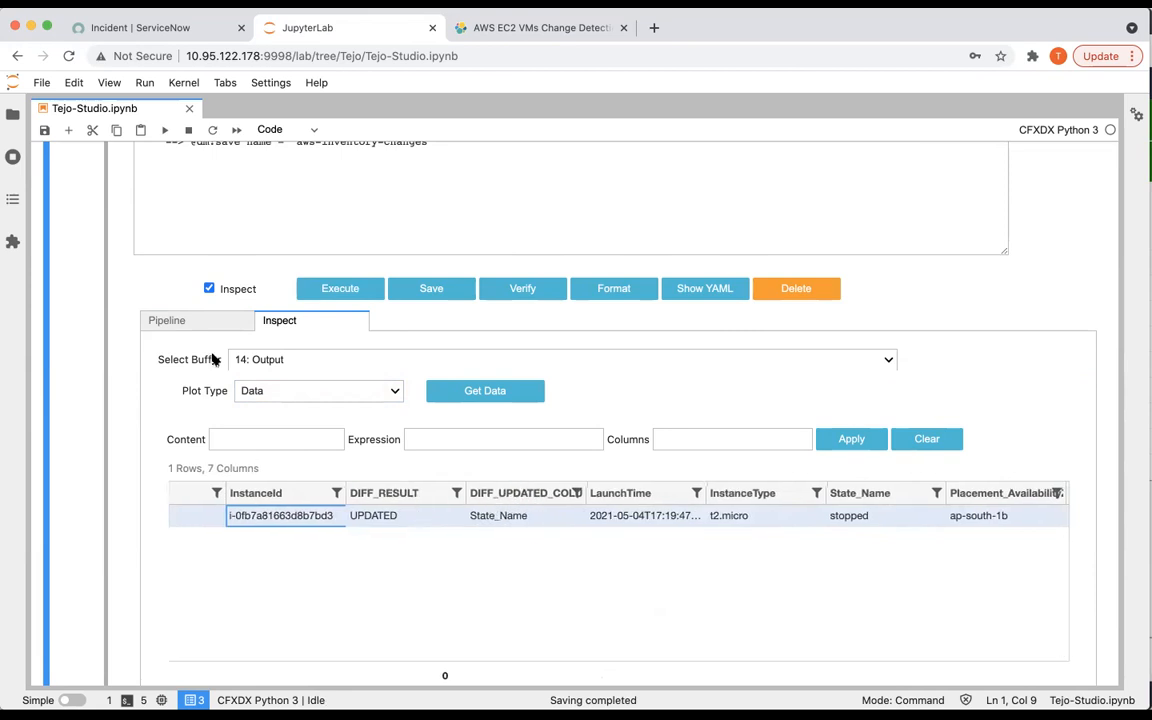
{"action": "left_click", "coordinate": [166, 320]}
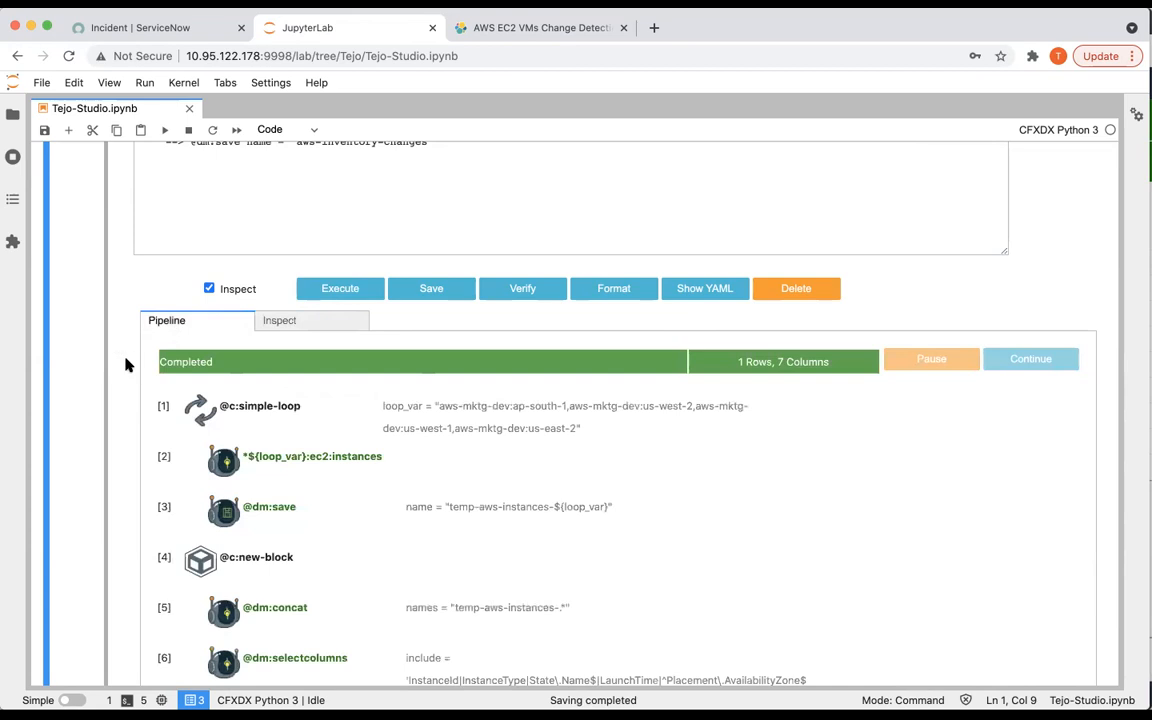